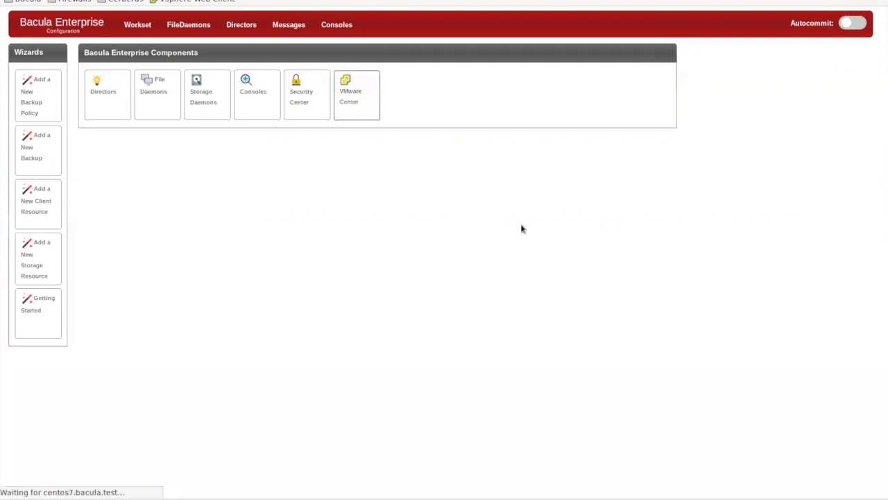
# Go to VMware Center and launch the backup multiple virtual machines wizard
pyautogui.click(356, 94)
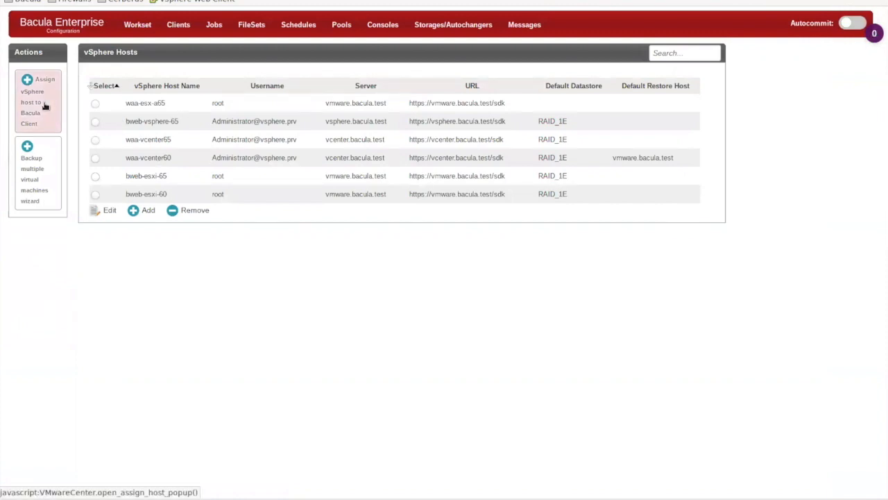
pyautogui.moveTo(32, 174)
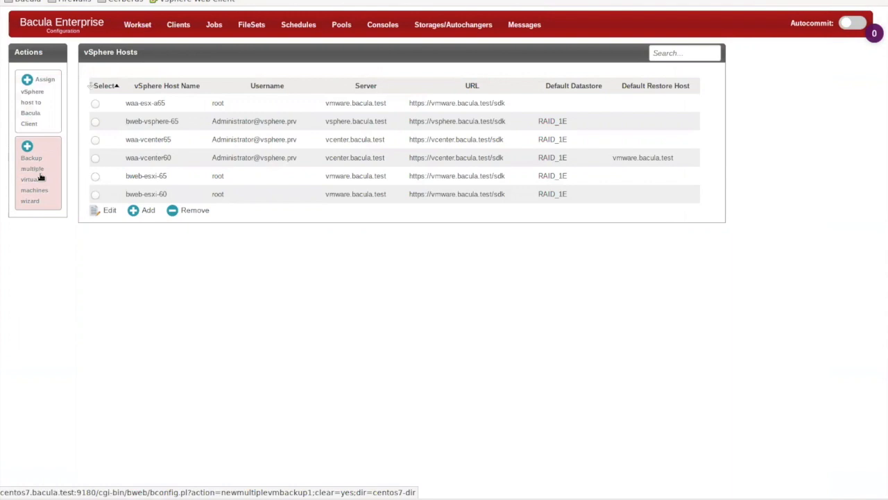
pyautogui.click(32, 173)
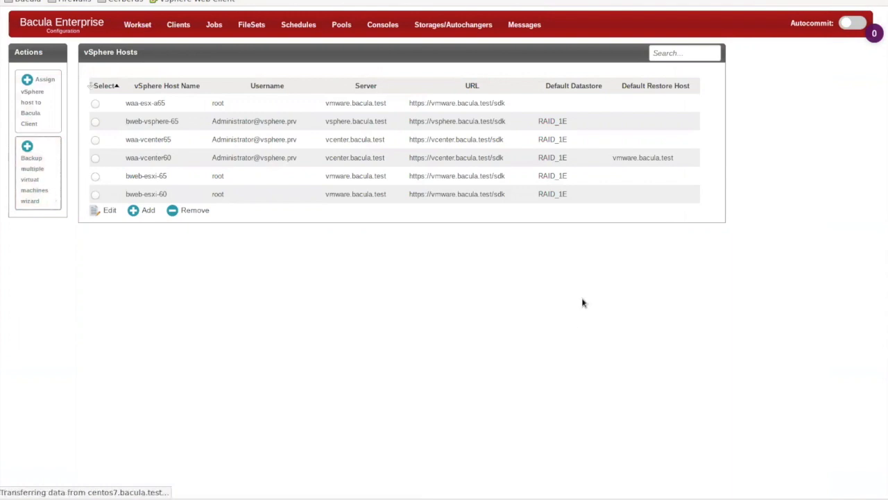
# Choose host waa-esx-a65 in wizard step 1 and scan it for virtual machines
pyautogui.click(33, 179)
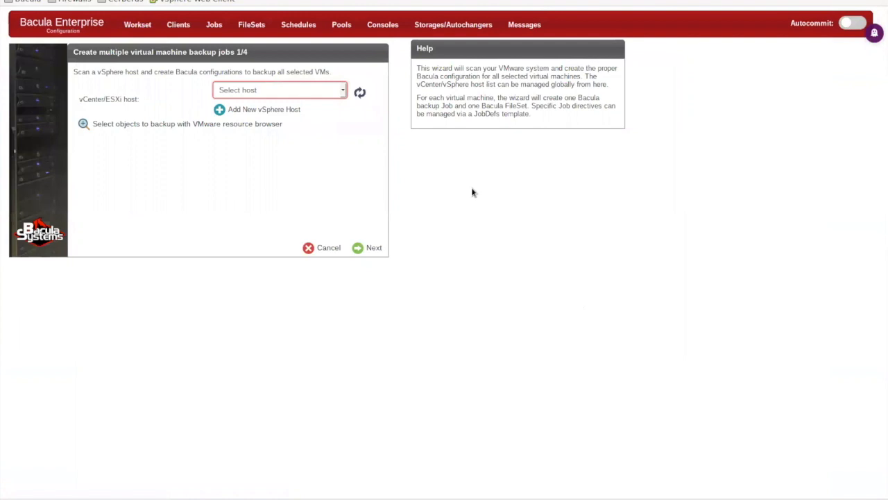
pyautogui.click(277, 90)
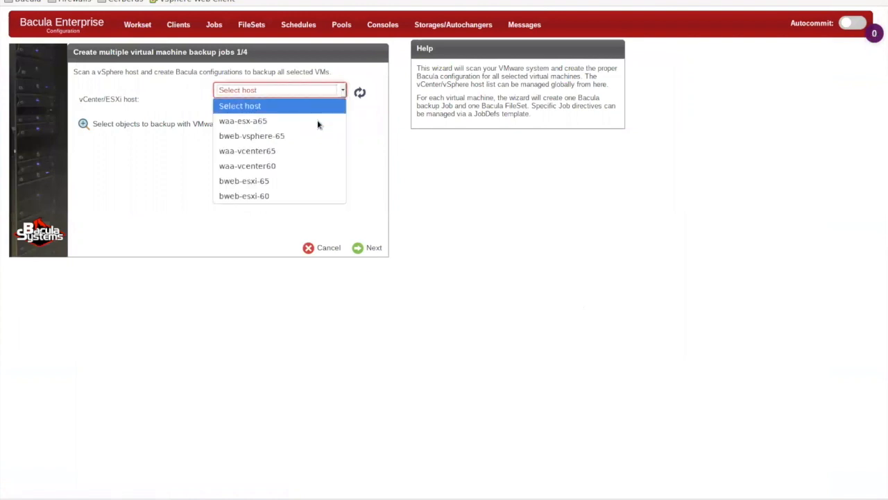
pyautogui.click(243, 121)
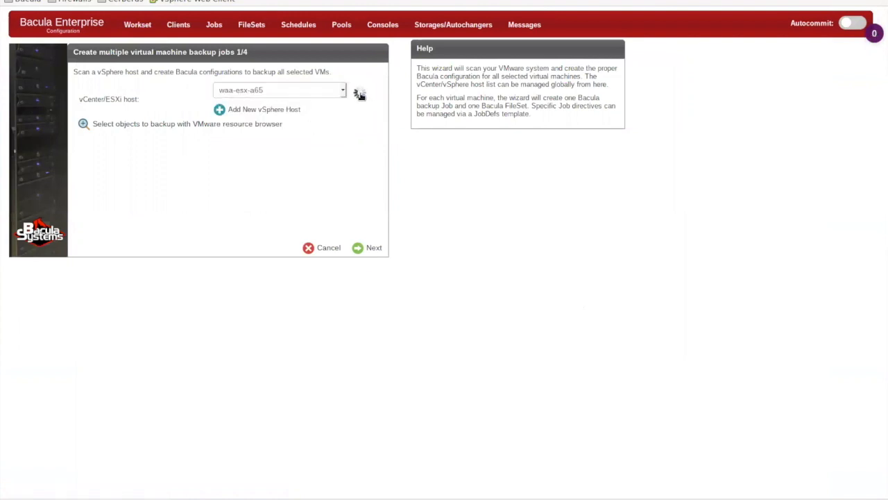
pyautogui.click(360, 92)
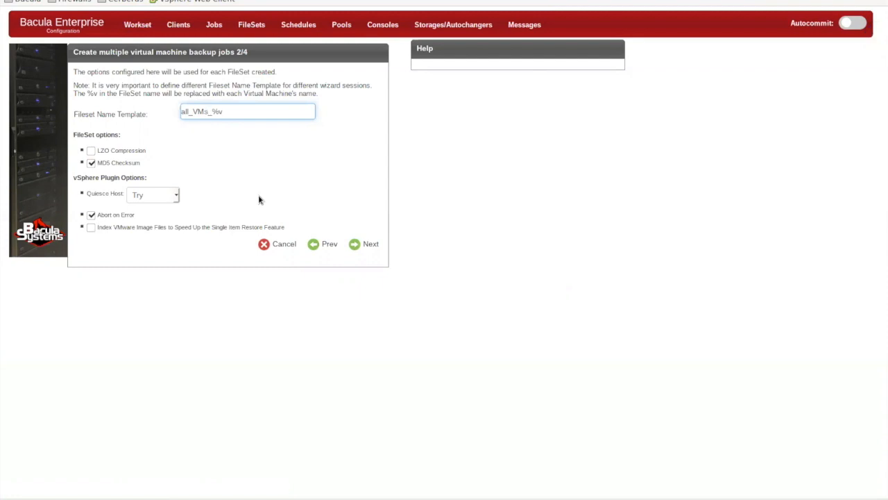
# Set job name template all_VMs_%v, client centos7-fd and storage DedupAutochanger, then advance to step 4
pyautogui.click(364, 244)
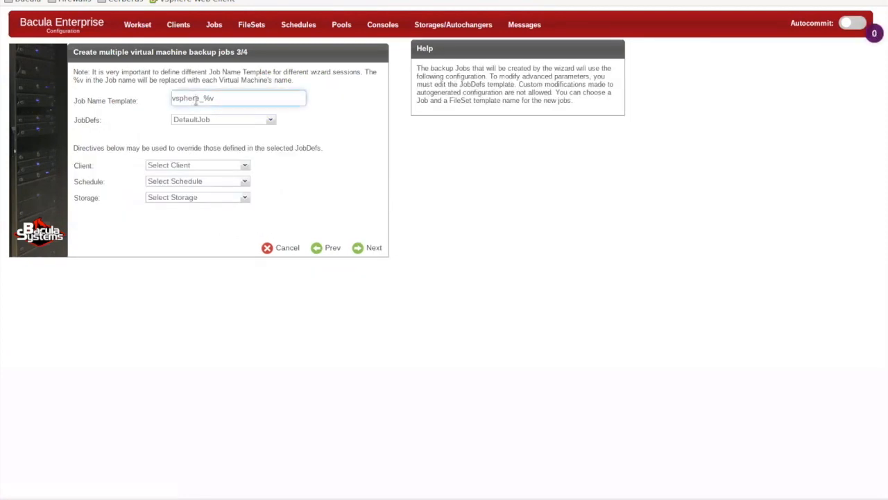
pyautogui.write('all_VMs_%v')
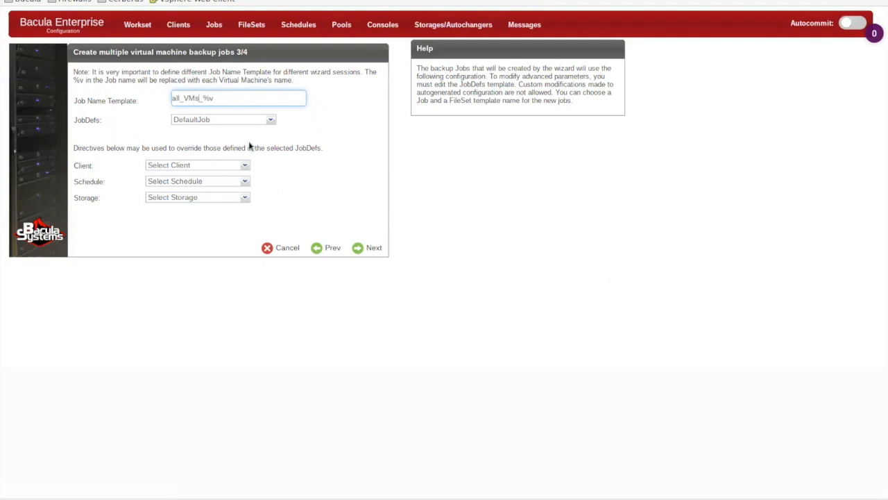
pyautogui.click(198, 164)
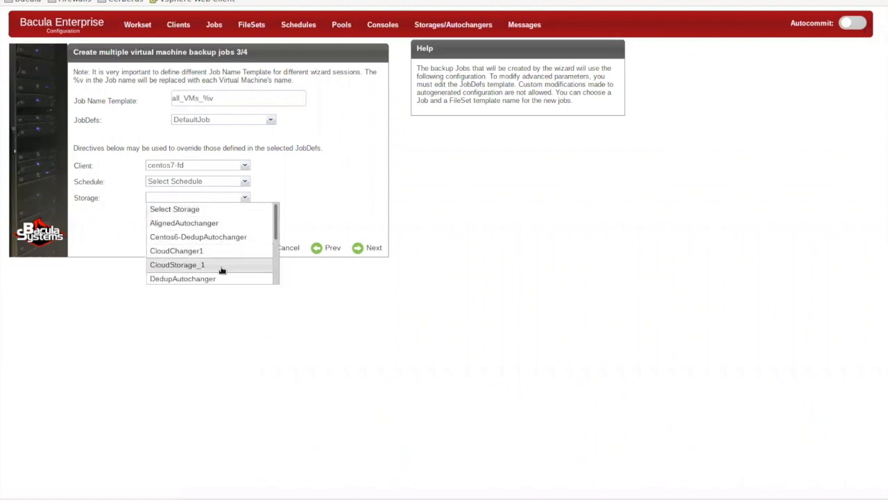
pyautogui.click(182, 279)
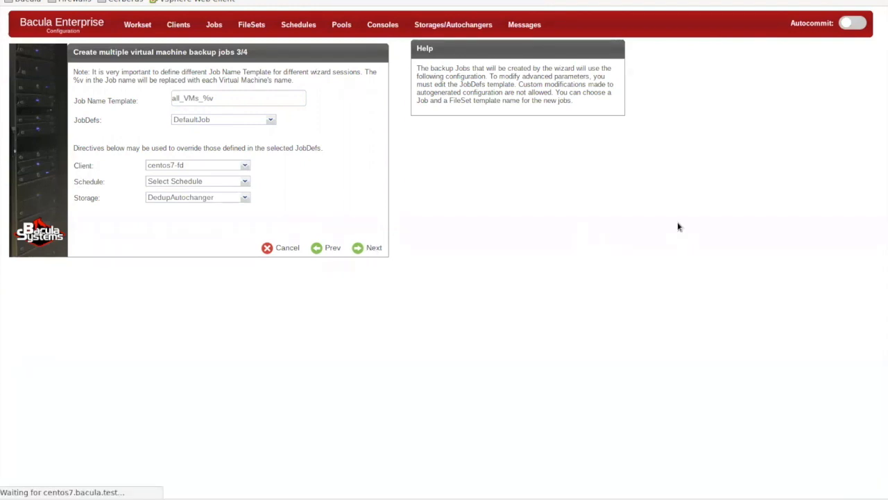
pyautogui.click(374, 247)
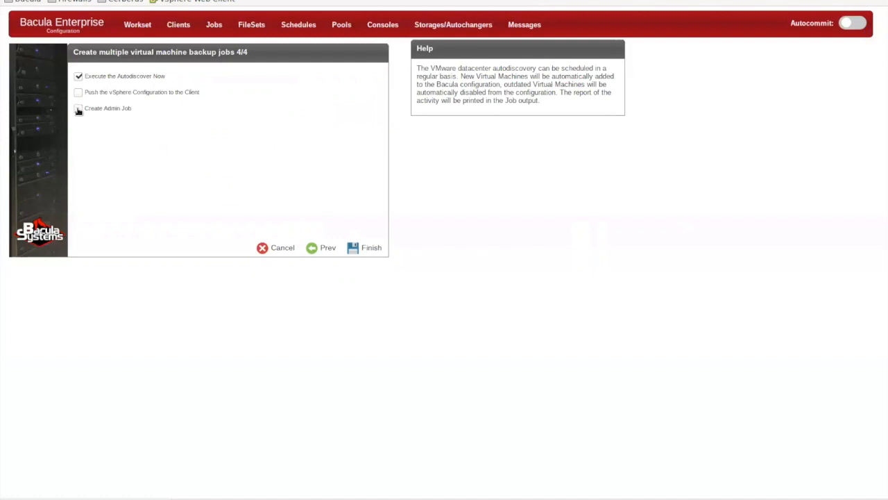
# Enable an admin job named admin_vmware with daily update off and finish to run autodiscovery
pyautogui.click(78, 108)
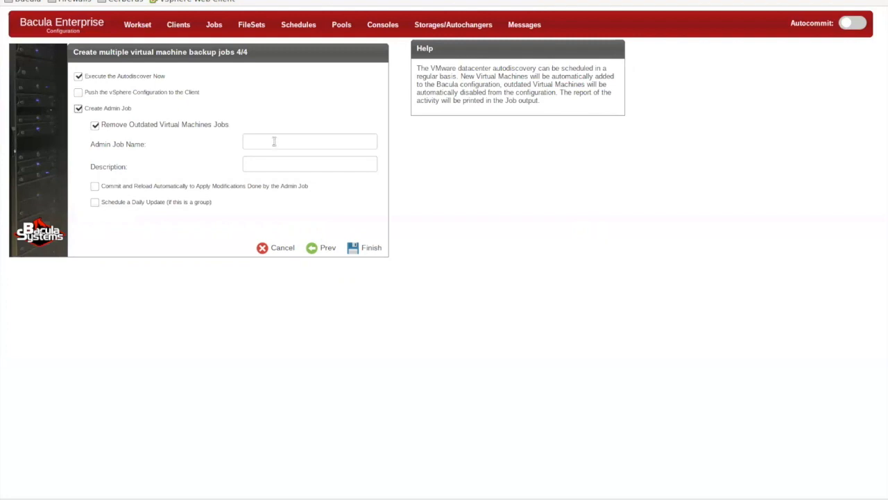
pyautogui.write('admin_vmware')
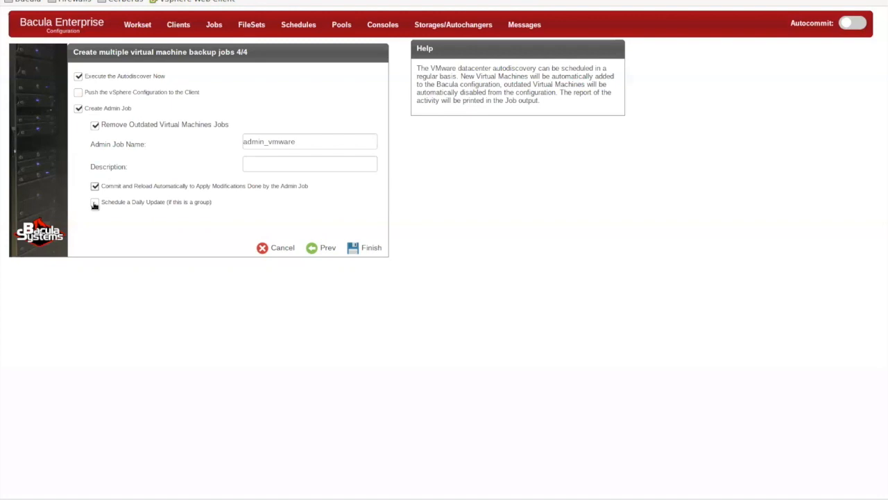
pyautogui.click(95, 202)
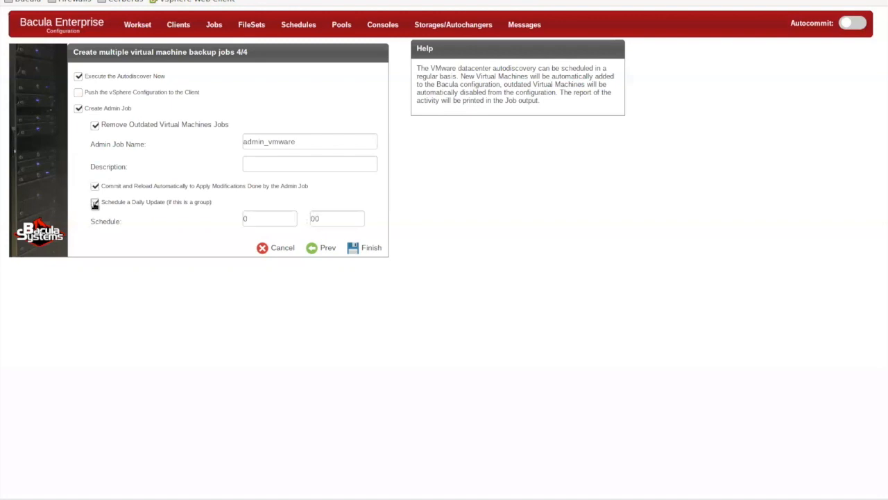
pyautogui.click(95, 202)
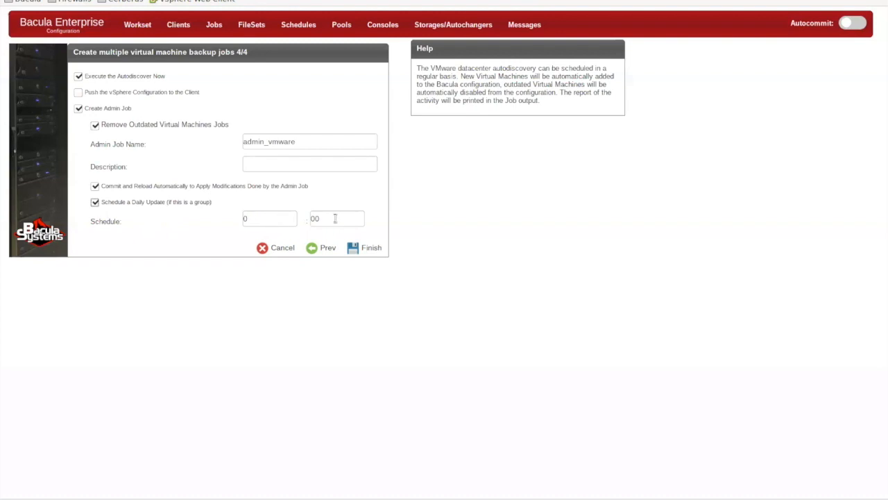
pyautogui.click(95, 202)
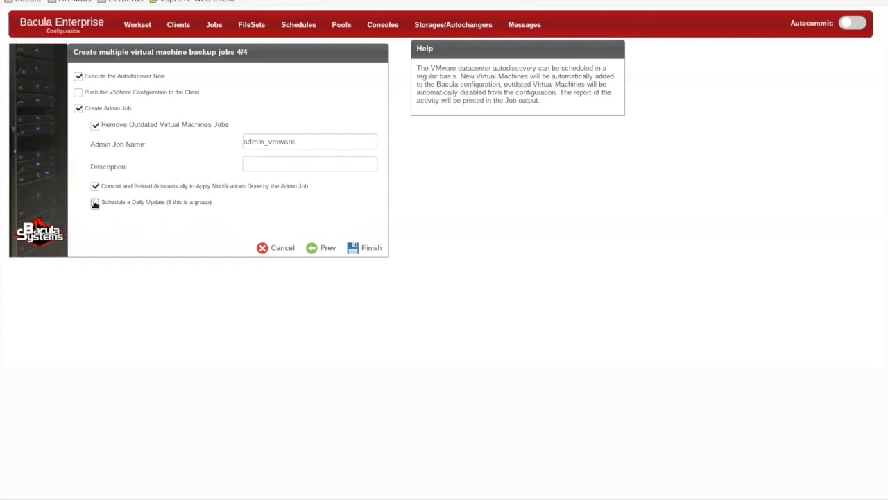
pyautogui.click(371, 247)
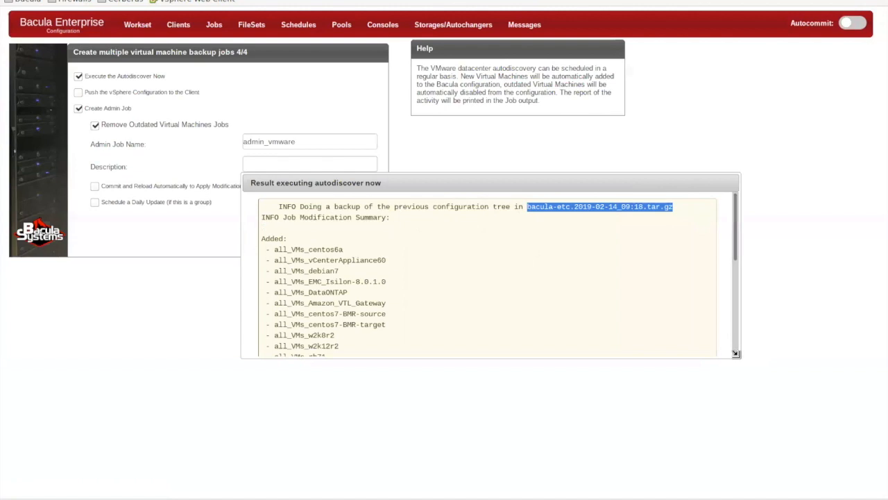
# Review the autodiscovery result output and close the report back to the dashboard
pyautogui.scroll(-3)
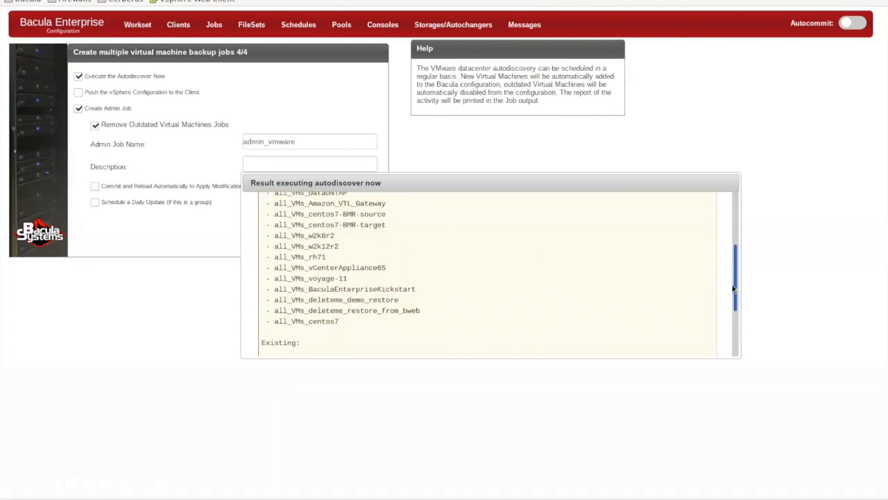
pyautogui.scroll(-3)
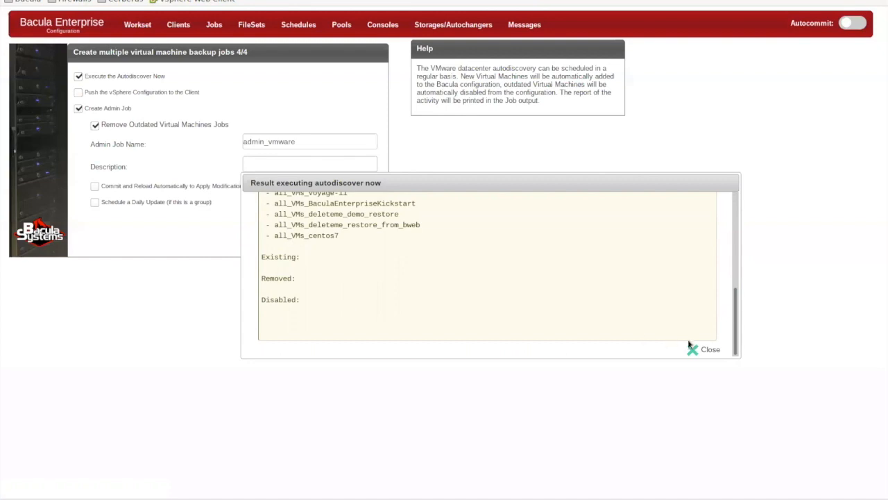
pyautogui.click(692, 349)
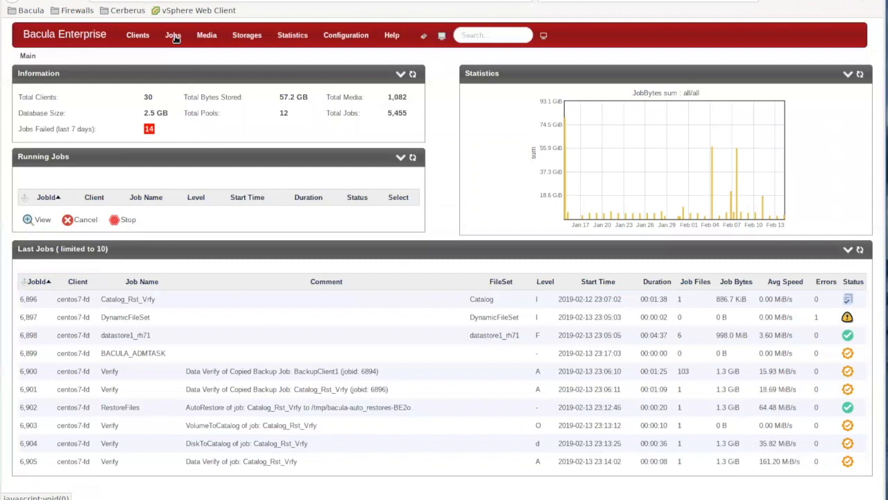
# Start a Web Restore from the Jobs menu with centos7-fd as backup client
pyautogui.click(173, 35)
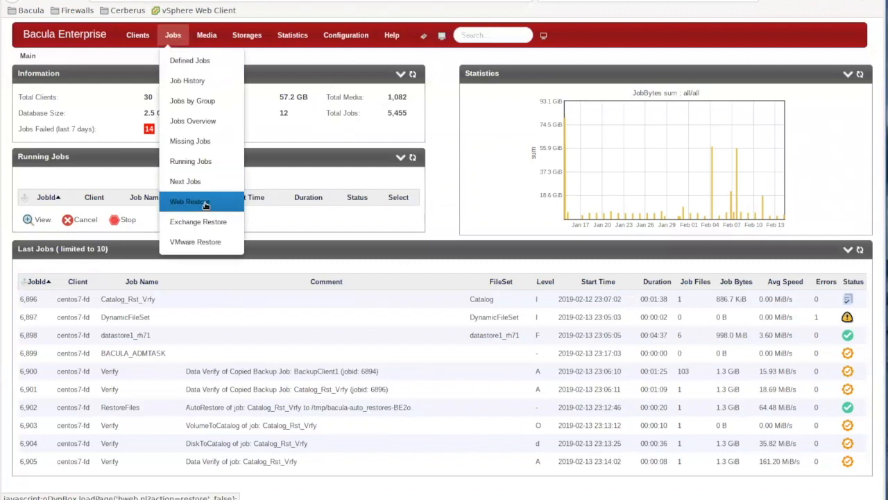
pyautogui.click(188, 201)
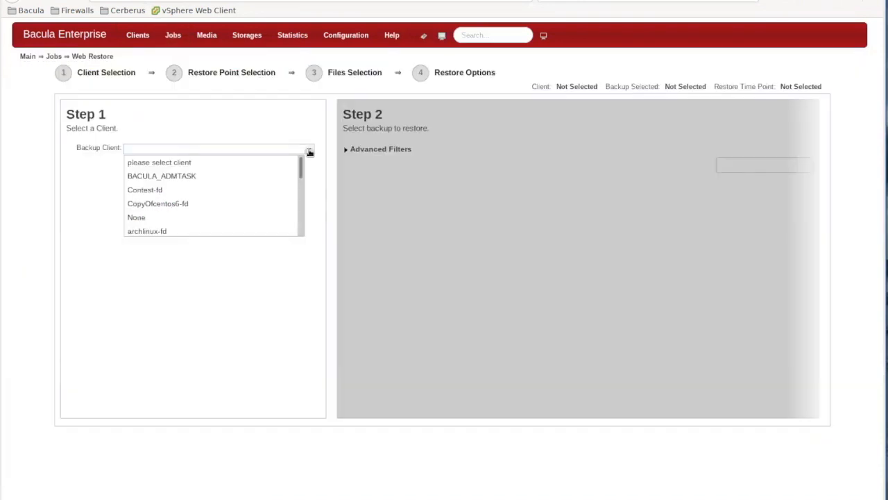
pyautogui.scroll(-3)
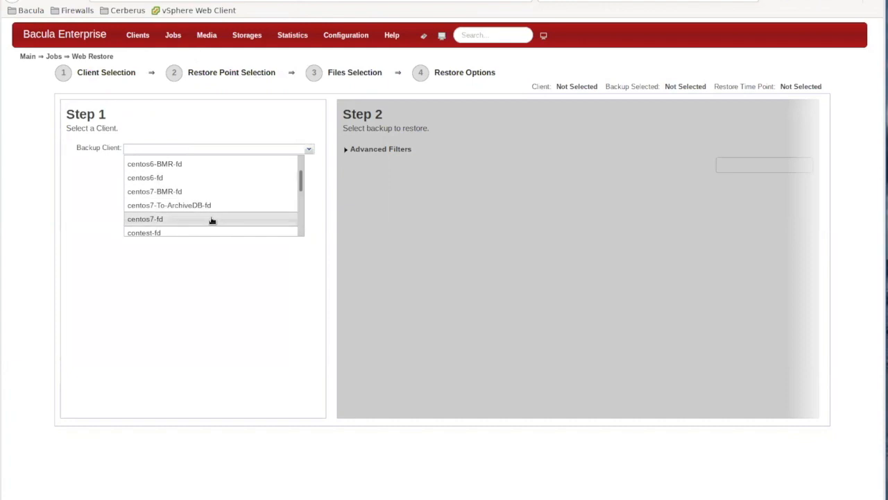
pyautogui.click(145, 219)
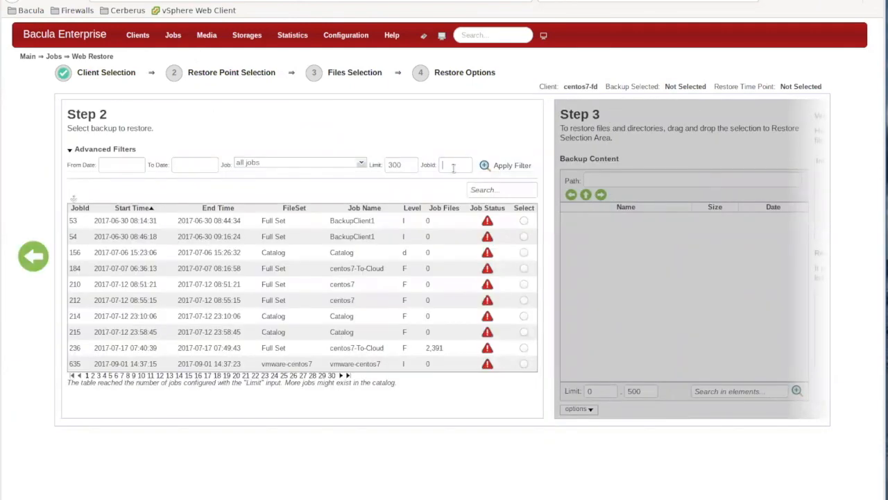
# Filter the backups to JobId 6745 and select job esx-a65_centos7 for restore
pyautogui.write('6745')
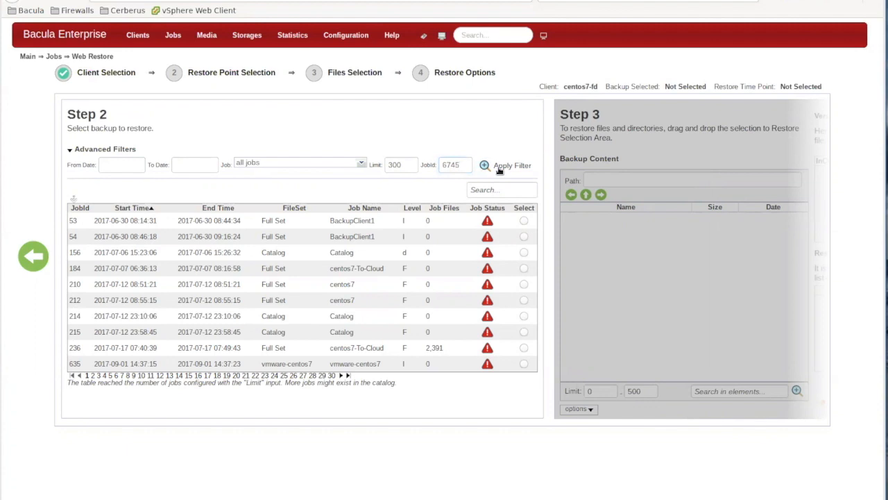
pyautogui.click(486, 166)
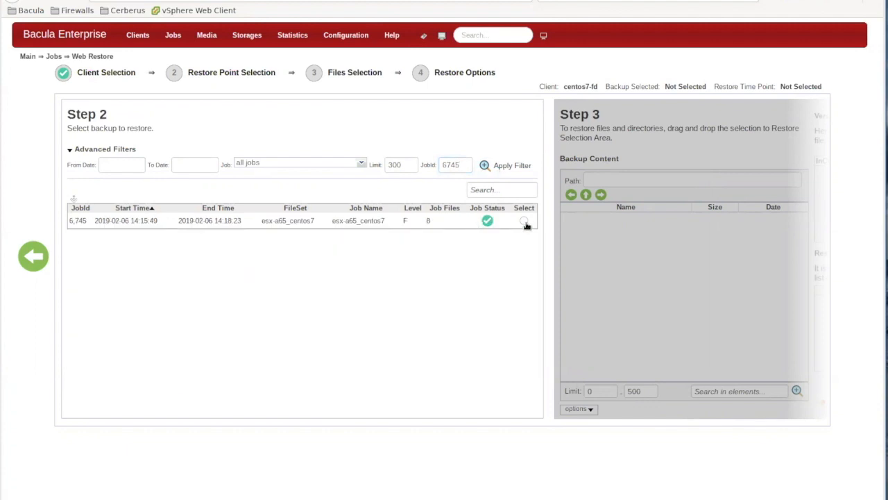
pyautogui.click(524, 221)
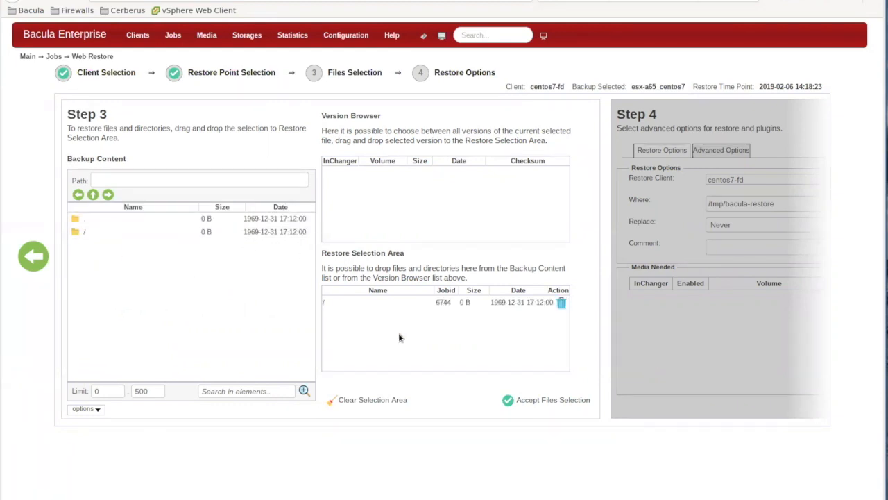
pyautogui.moveTo(514, 359)
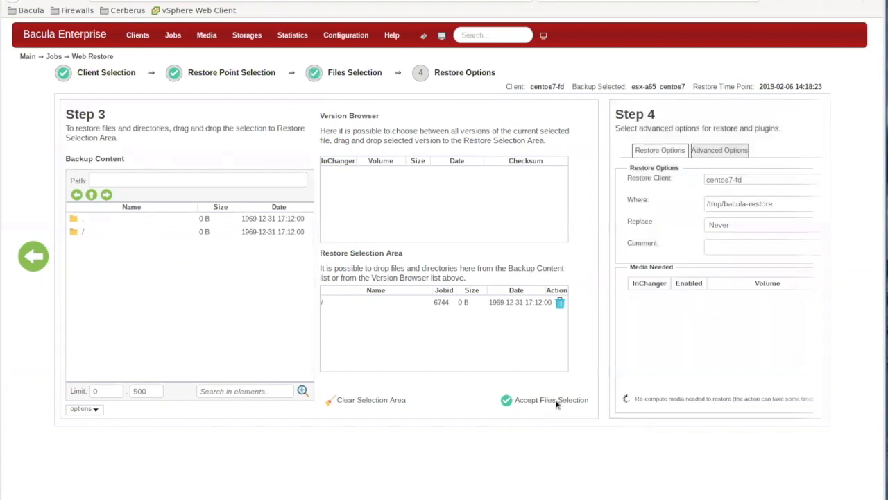
# Accept the files selection and proceed to the Restore Options step
pyautogui.click(551, 400)
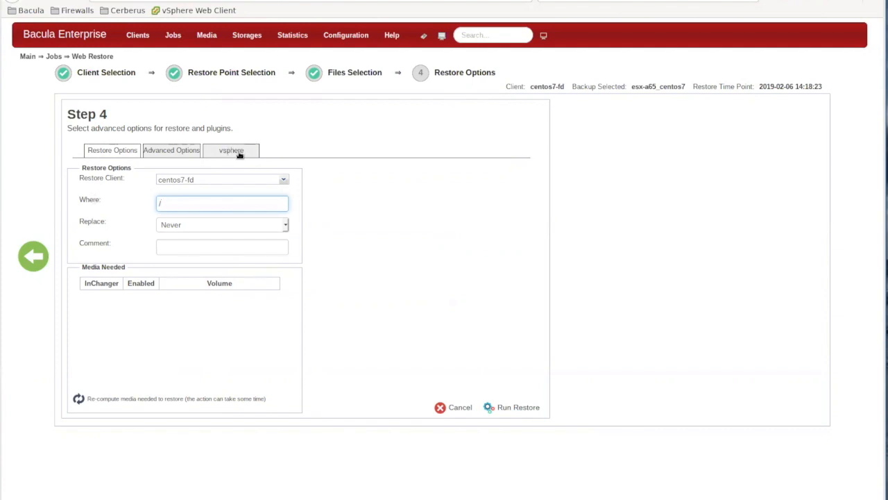
# In the vsphere options set the restore host name to deleteme_restore_from_bweb
pyautogui.click(231, 150)
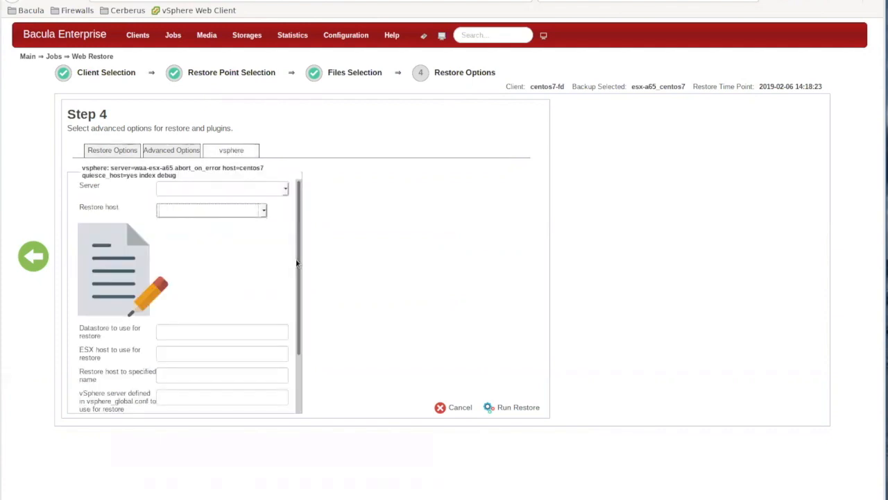
pyautogui.scroll(-3)
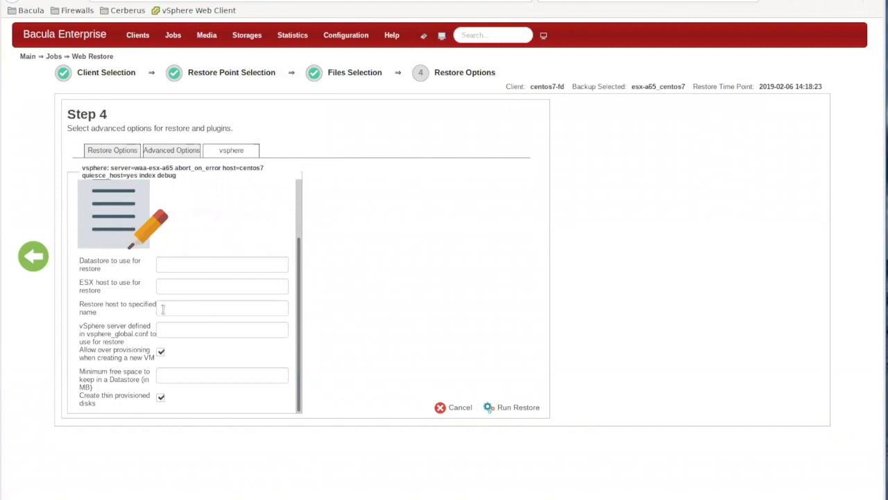
pyautogui.write('deleteme_restore_from_bweb')
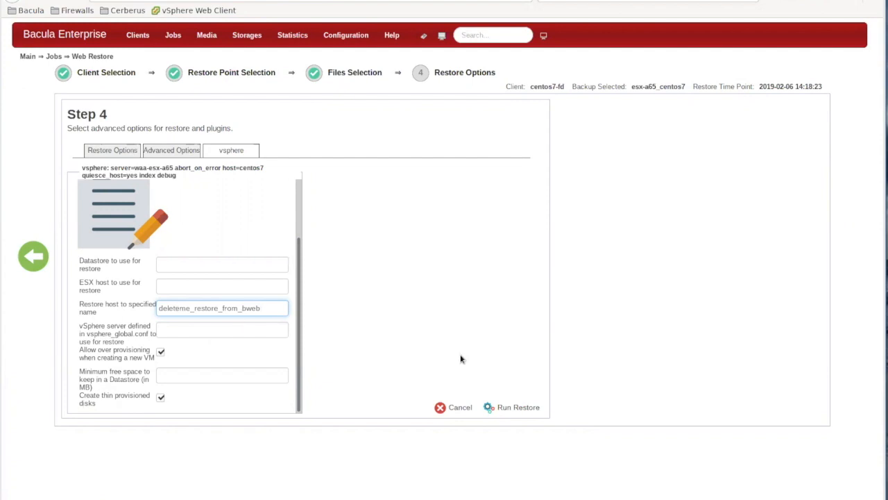
pyautogui.moveTo(508, 408)
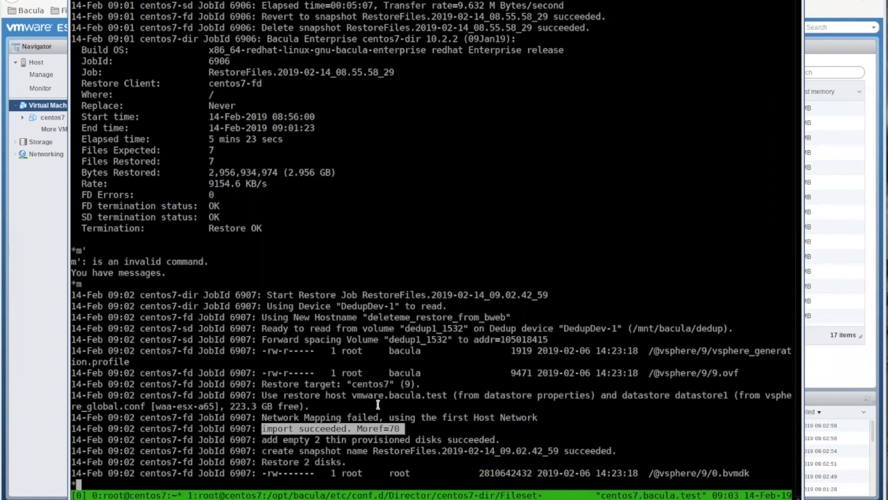
# Scroll the bconsole output to check restore job 6907's progress messages
pyautogui.scroll(-3)
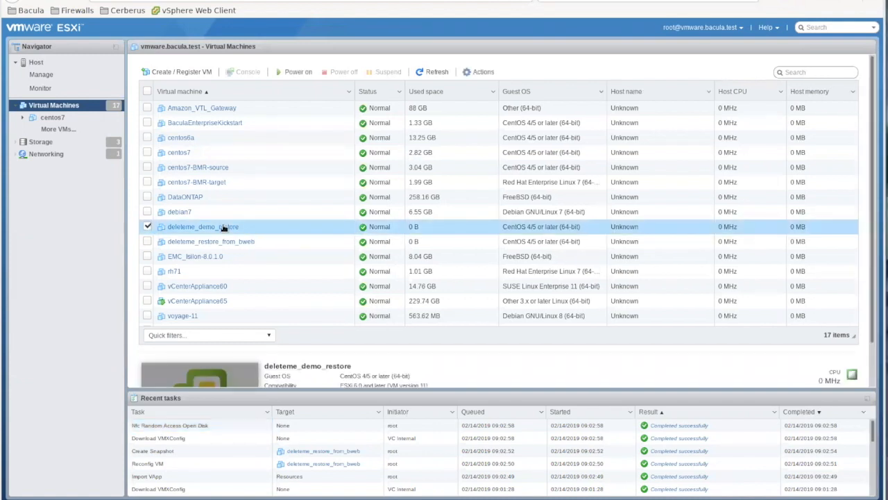
# Open and power on deleteme_demo_restore, reaching its CentOS 7 console login prompt
pyautogui.doubleClick(204, 226)
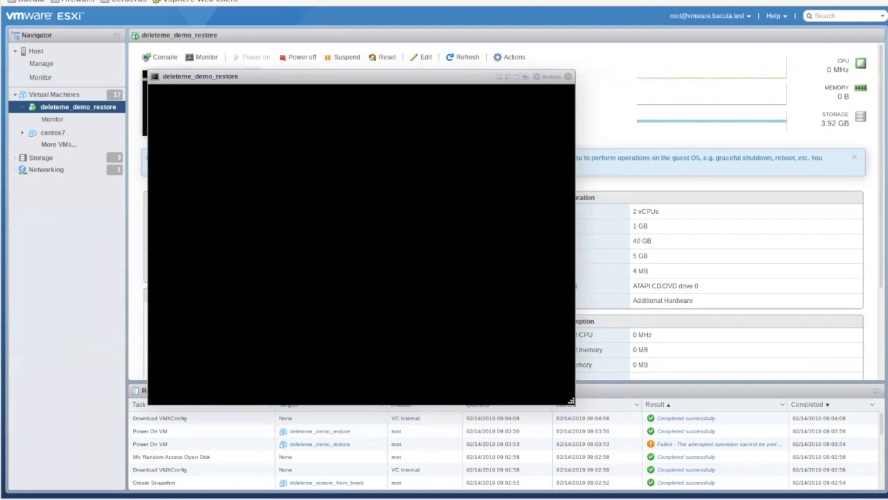
pyautogui.click(256, 57)
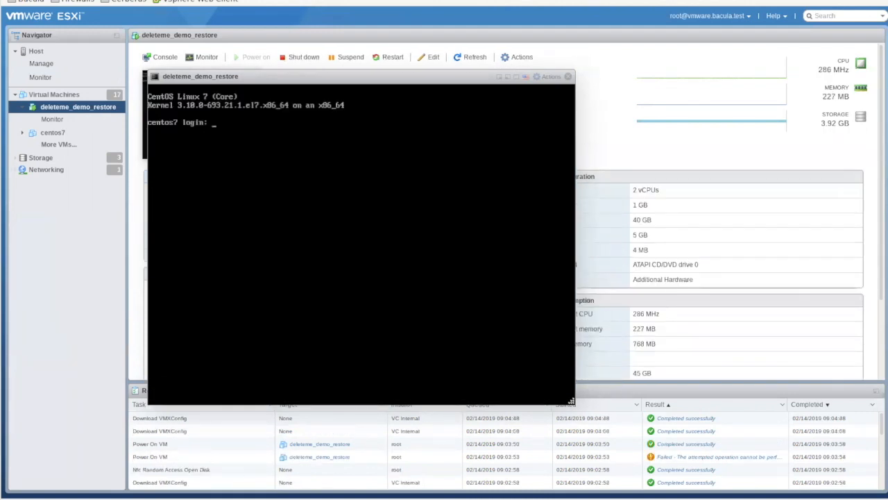